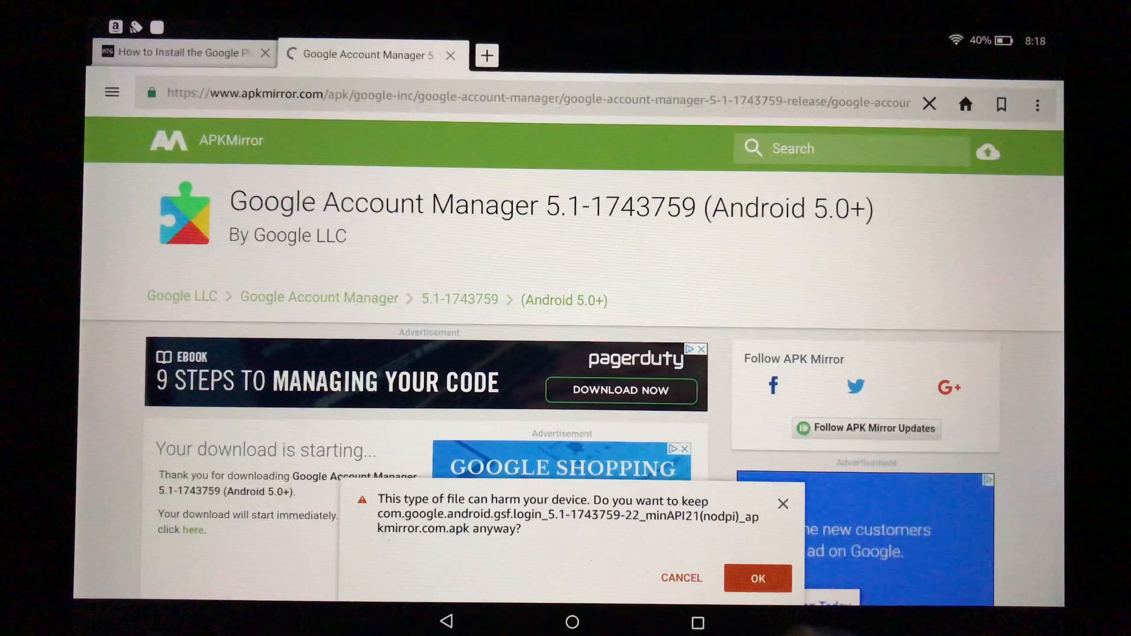
- Keep the Google Account Manager APK despite the harmful-file warning and open it
left_click(757, 578)
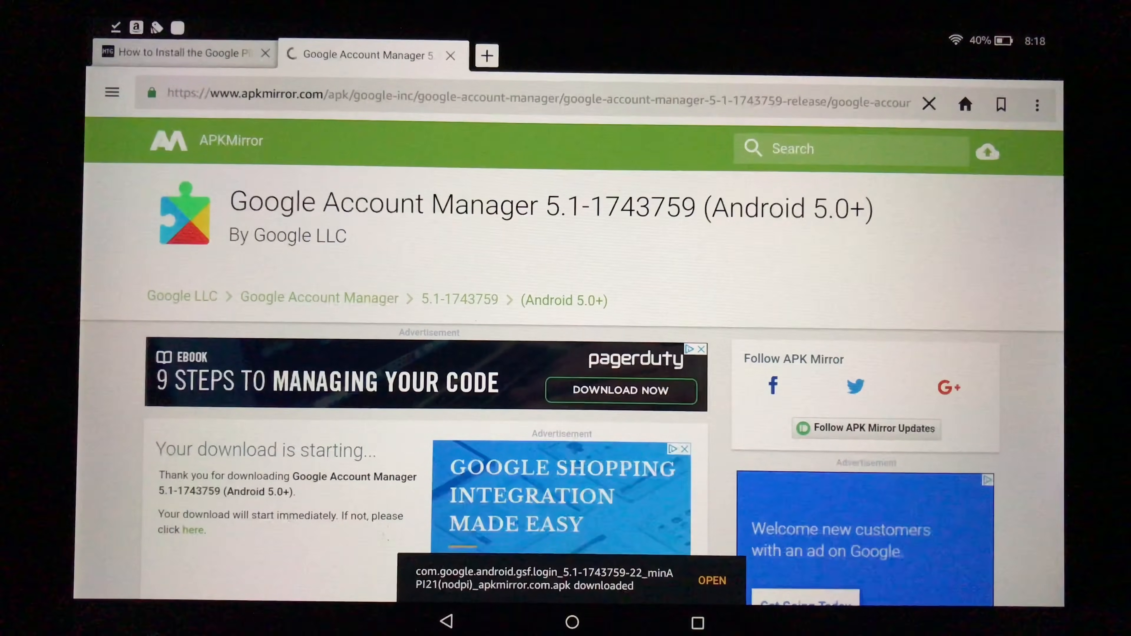
left_click(713, 580)
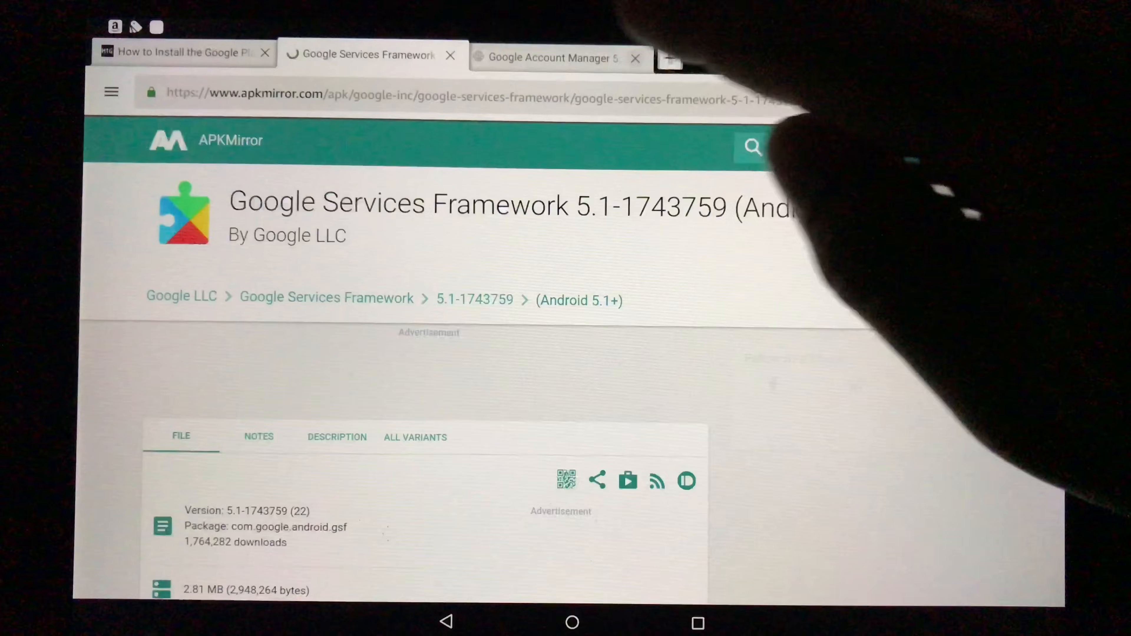
- Download the Google Services Framework 5.1-1743759 APK and keep it despite the warning
left_click(634, 58)
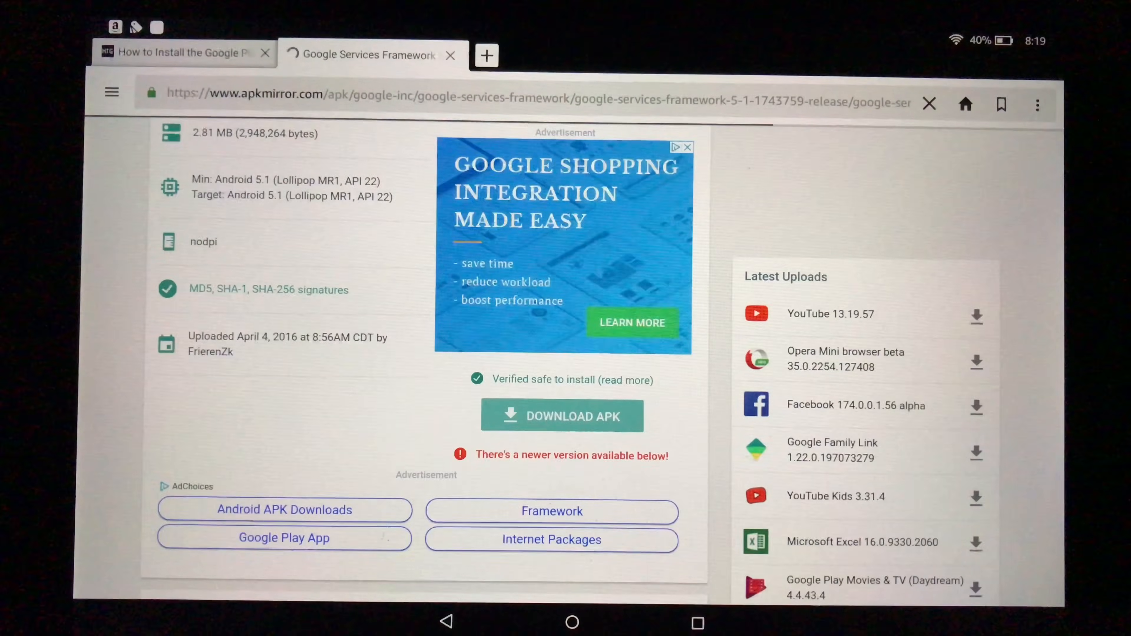
left_click(563, 416)
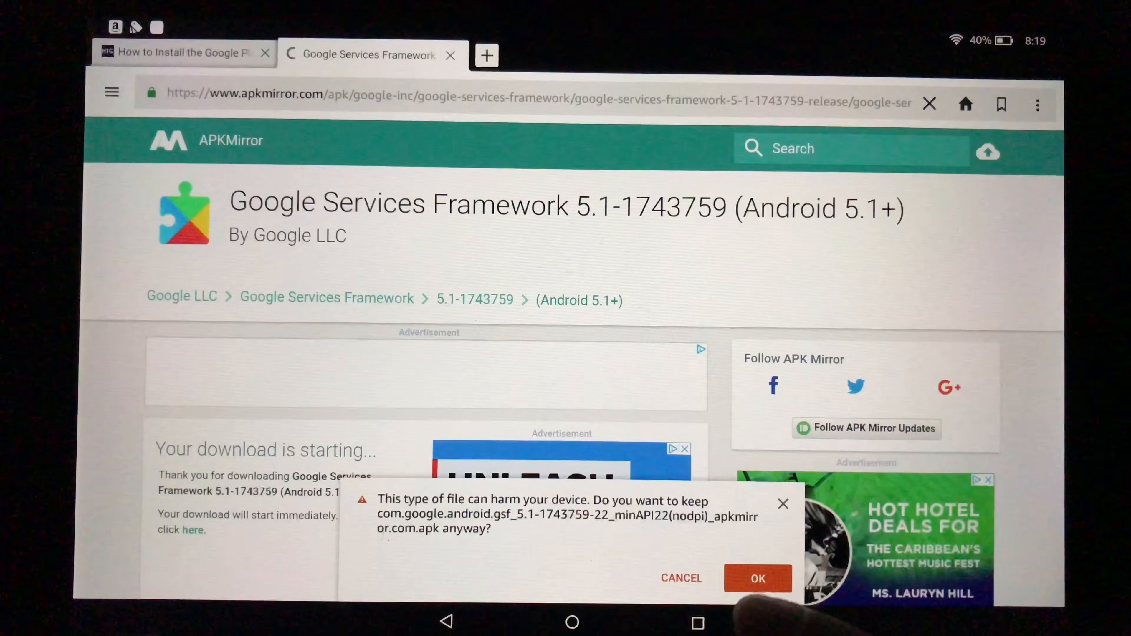
left_click(758, 580)
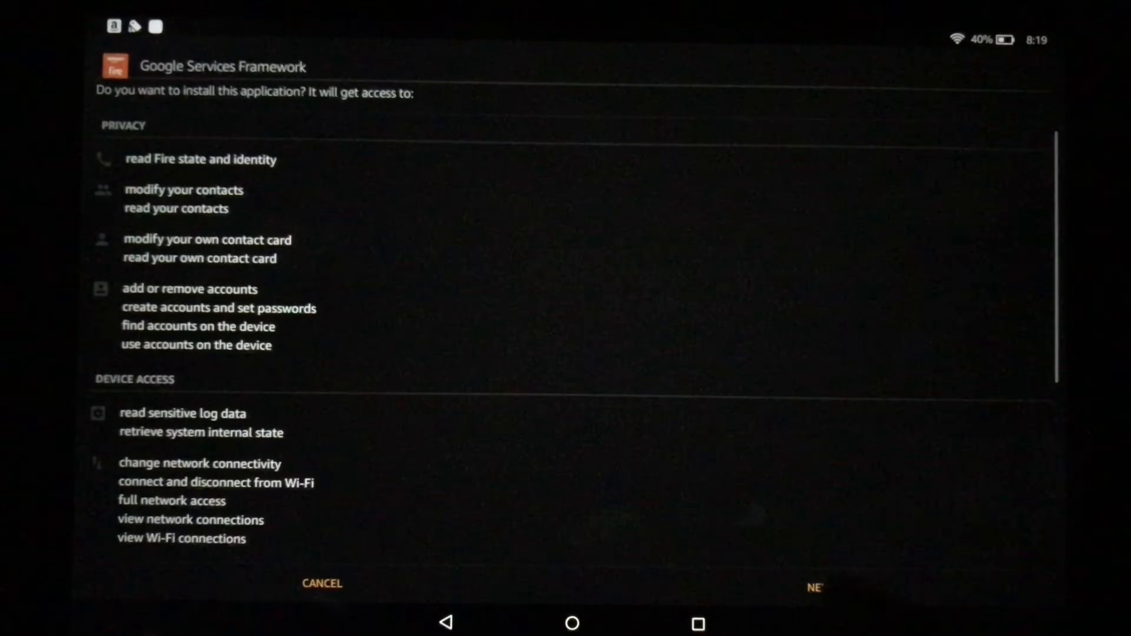
- Confirm installing Google Services Framework on the permission screen
left_click(814, 591)
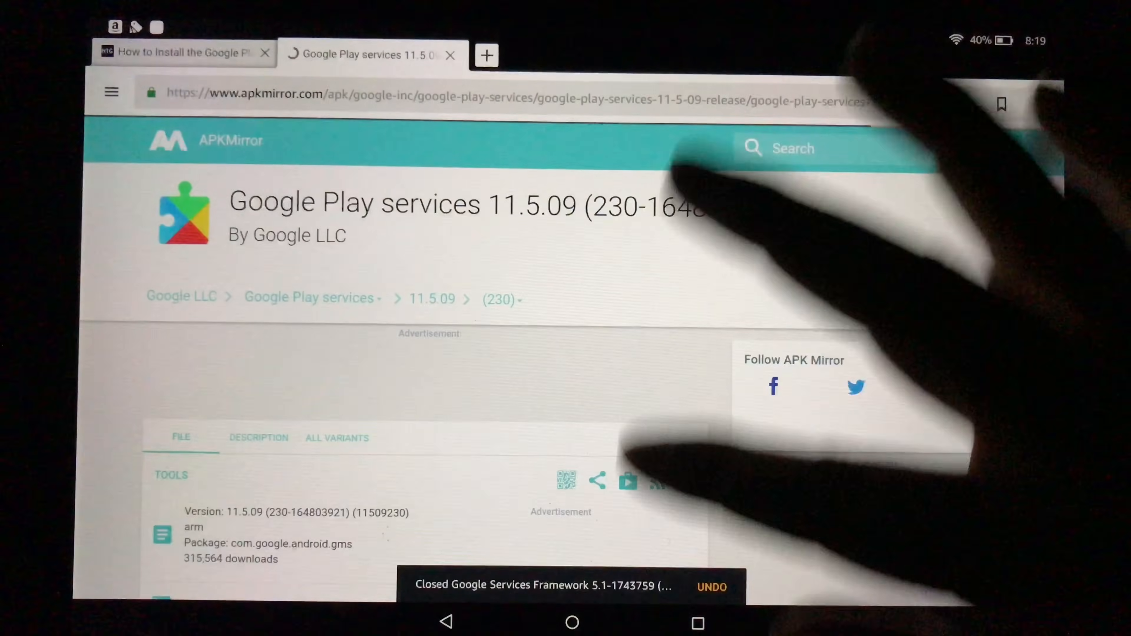
- Download the Google Play services 11.5.09 APK from its release page
scroll("down", 3)
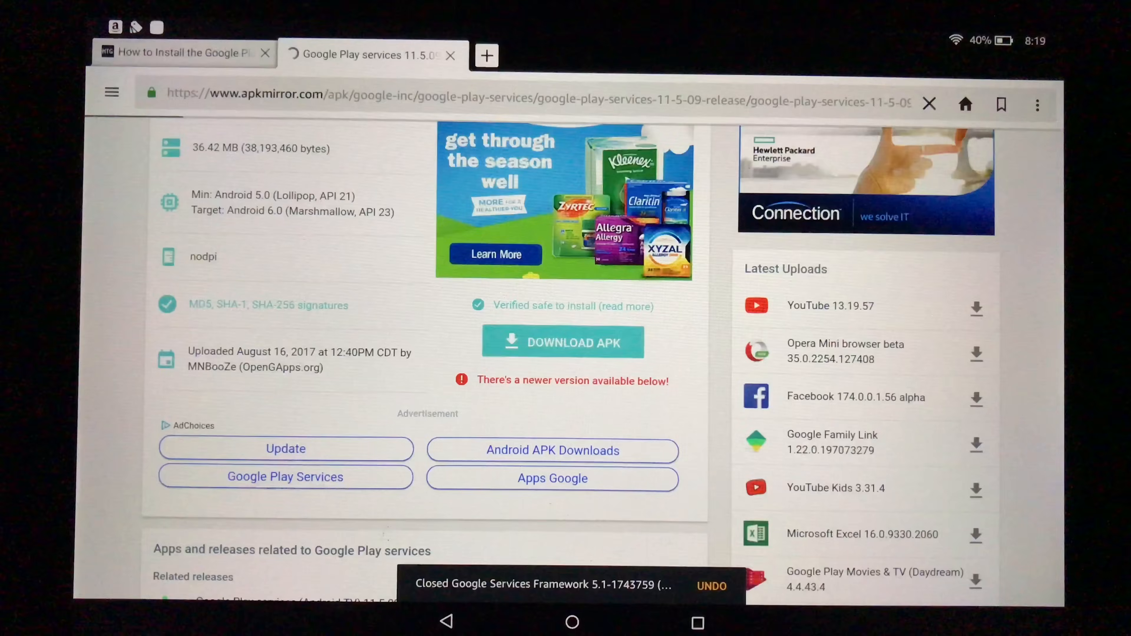
left_click(562, 343)
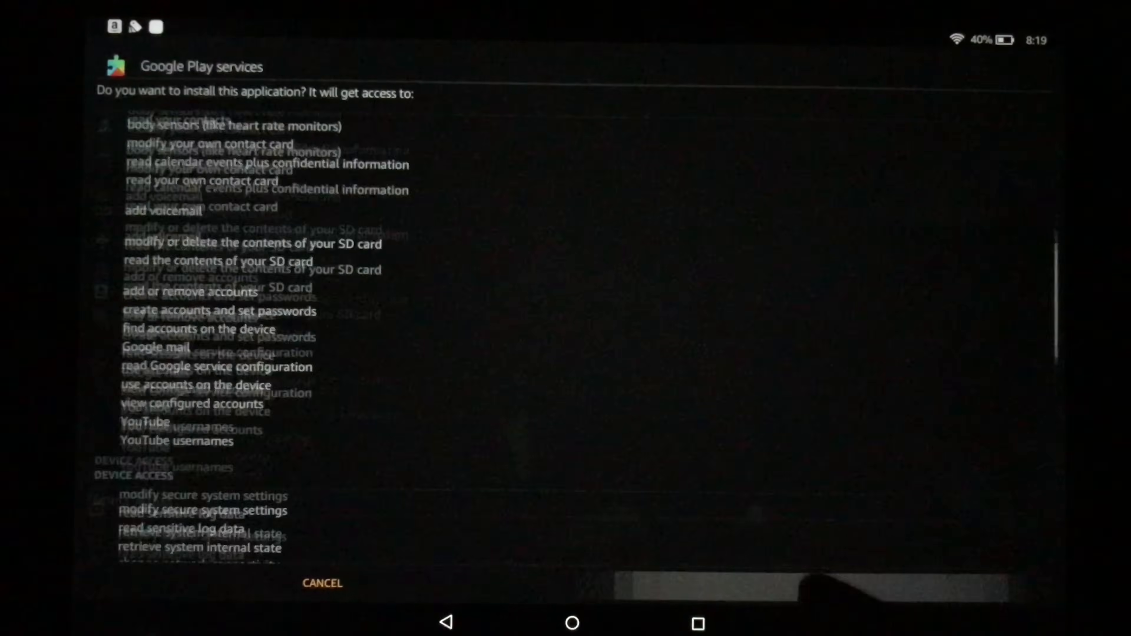
- Confirm installing Google Play services after reviewing its permissions
scroll("down", 3)
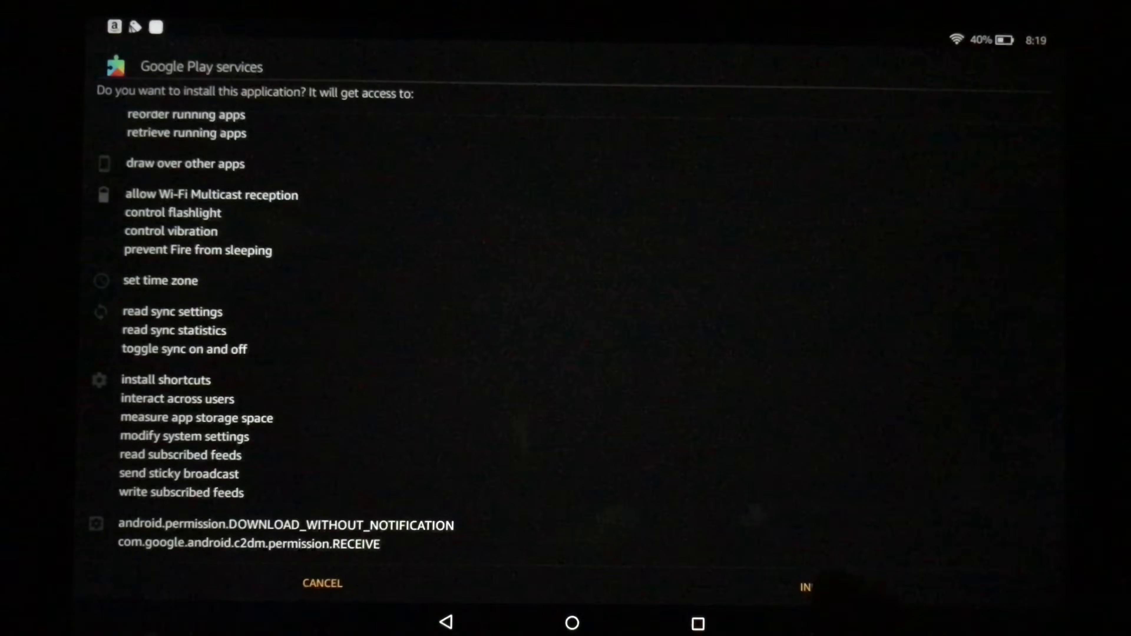
left_click(807, 594)
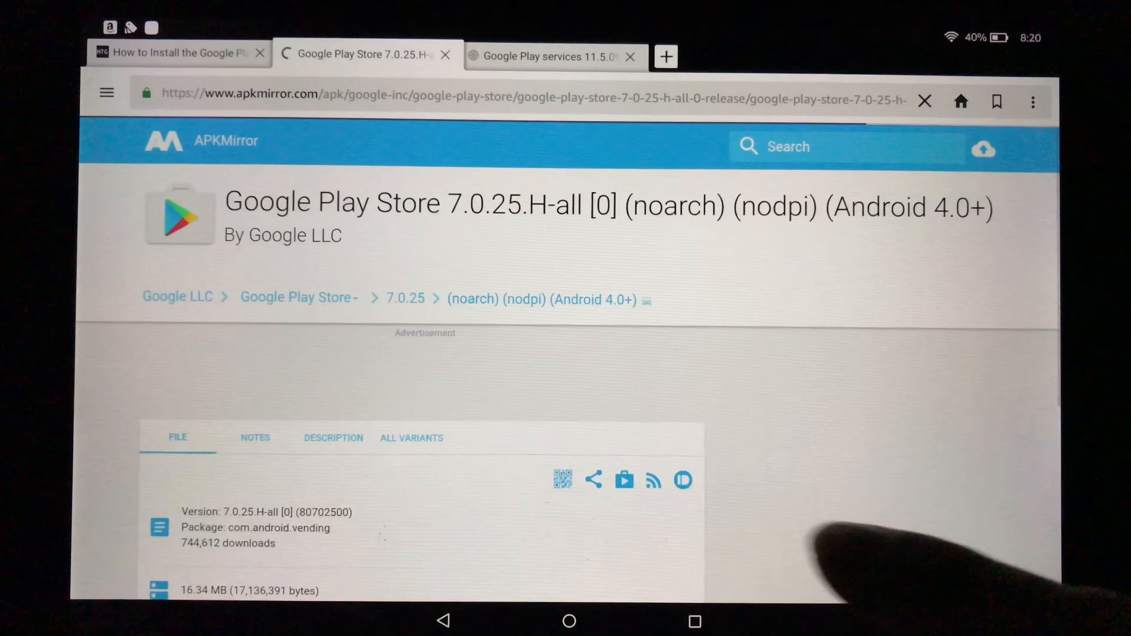
- Download the Google Play Store 7.0.25 APK, keep it despite the warning, and open it for install
scroll("down", 3)
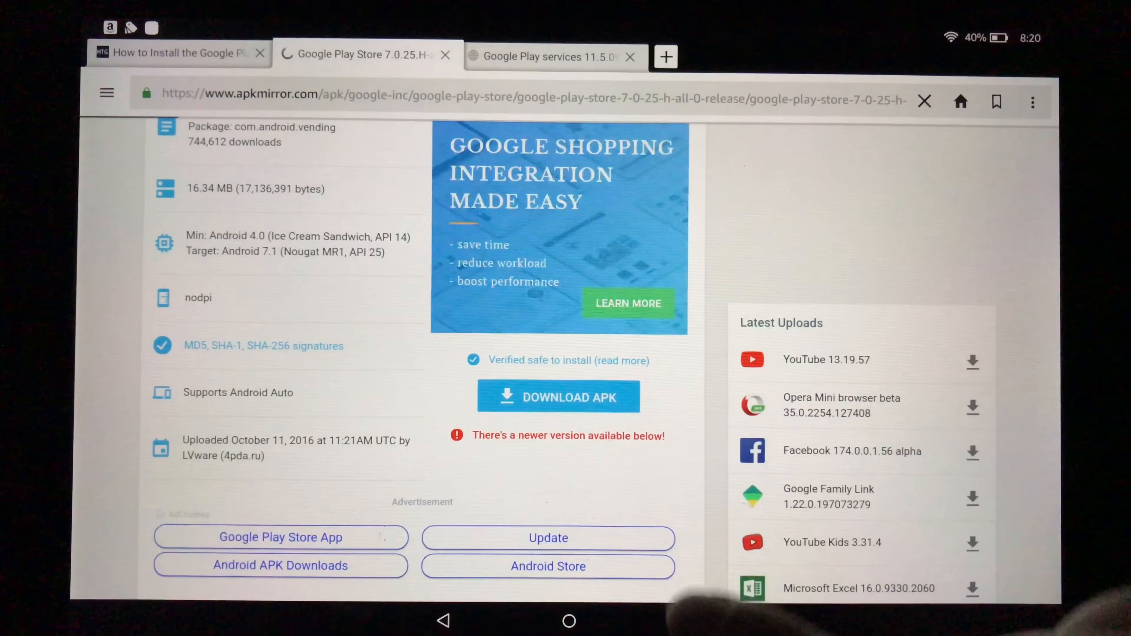
left_click(559, 397)
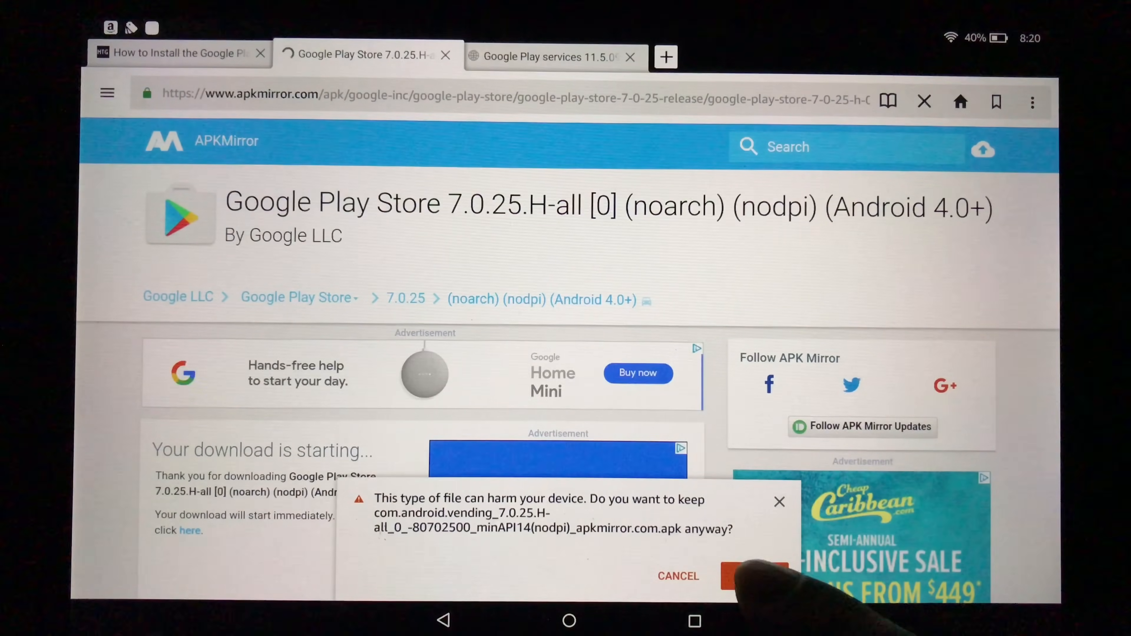
left_click(752, 576)
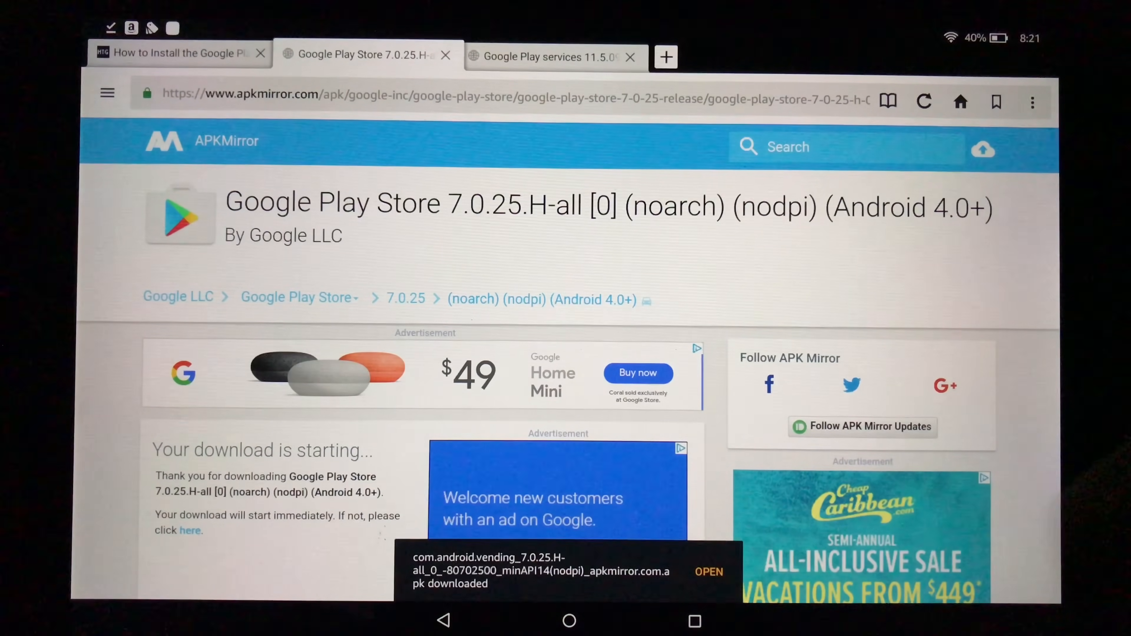
left_click(708, 572)
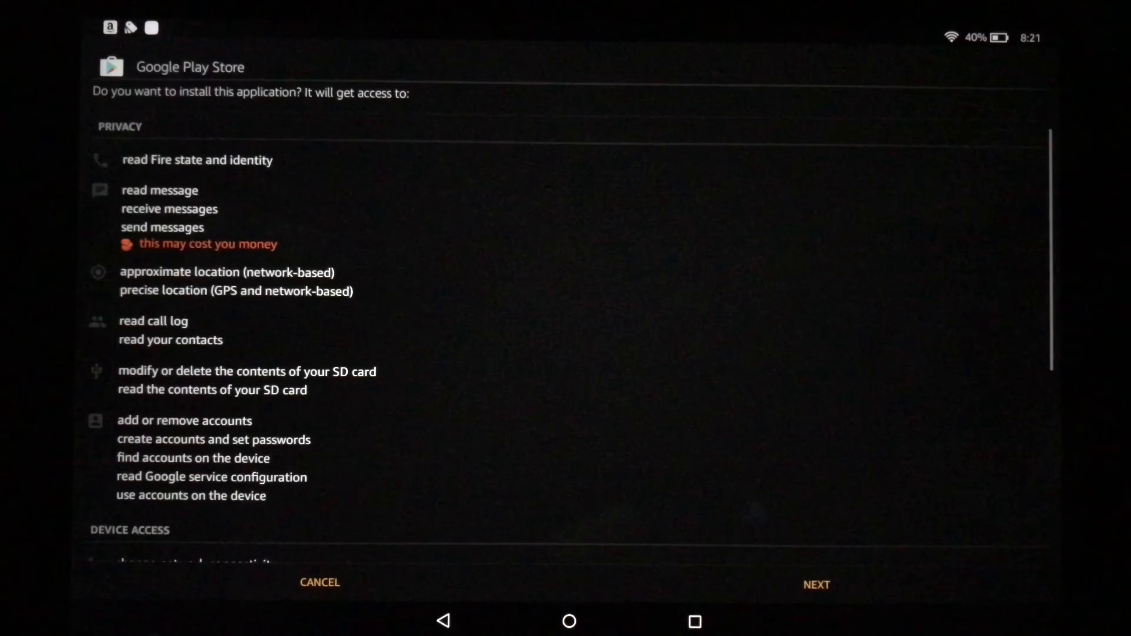